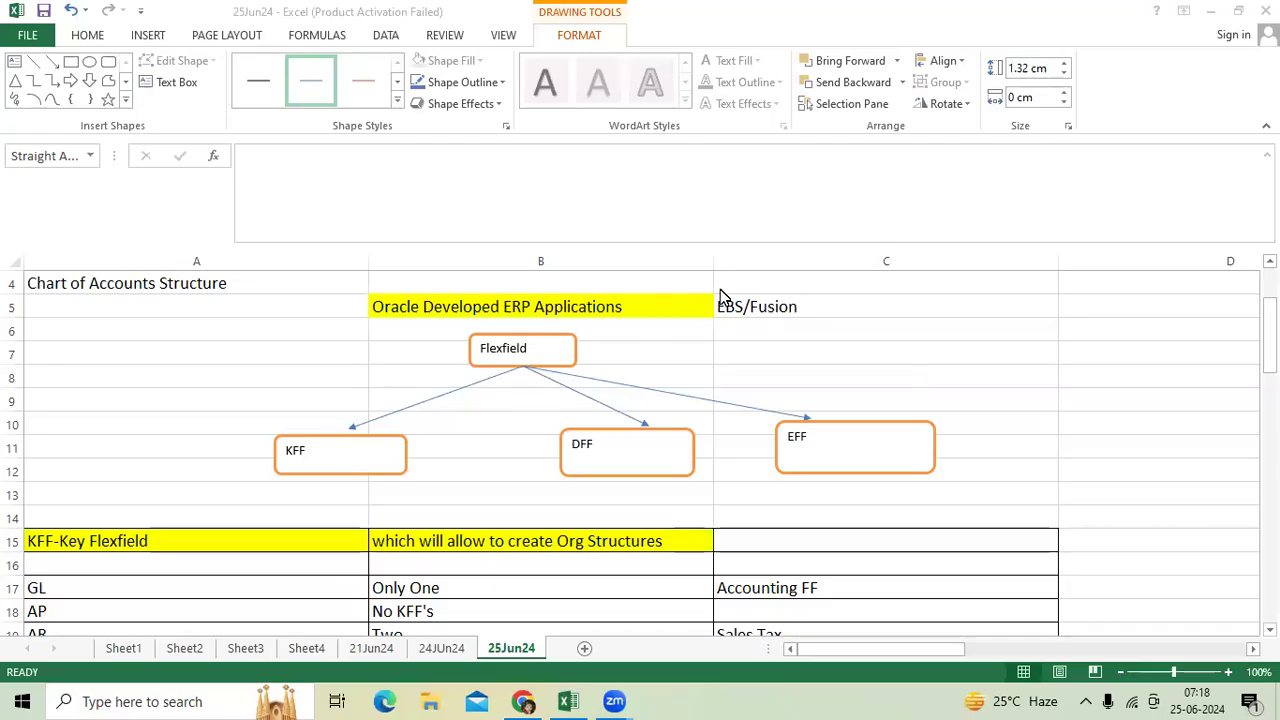
pyautogui.click(540, 306)
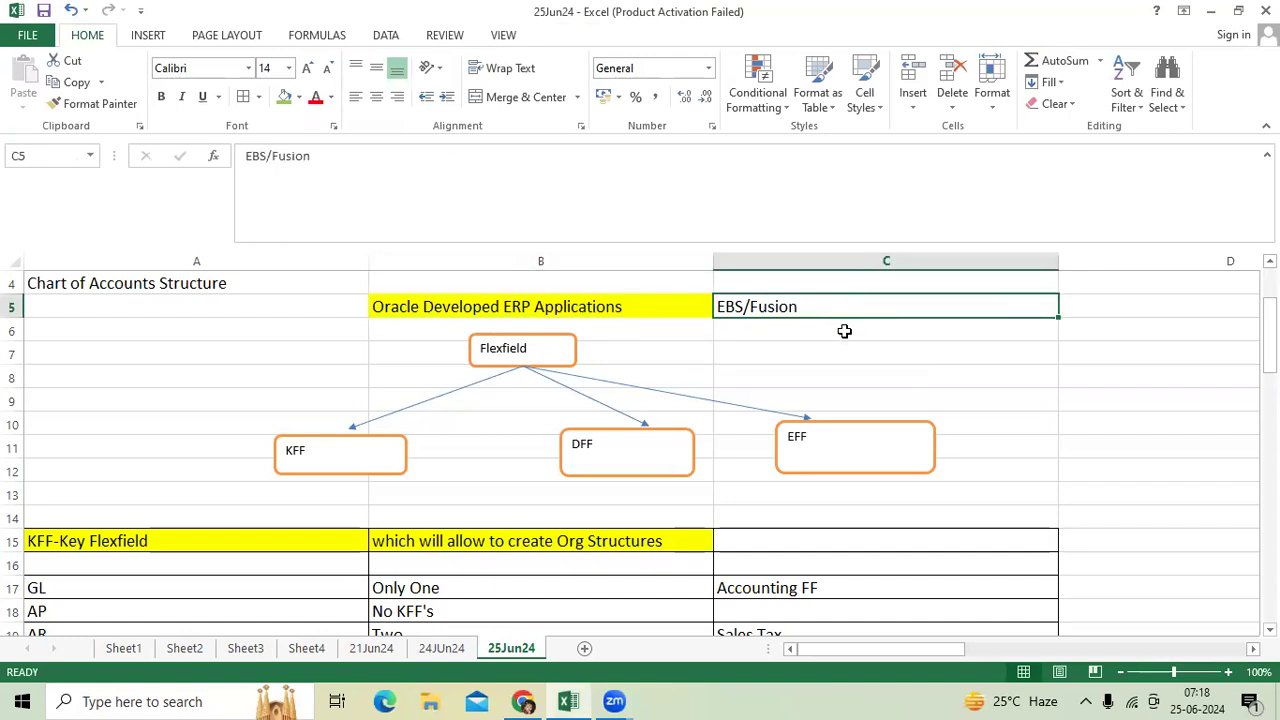
pyautogui.moveTo(828, 326)
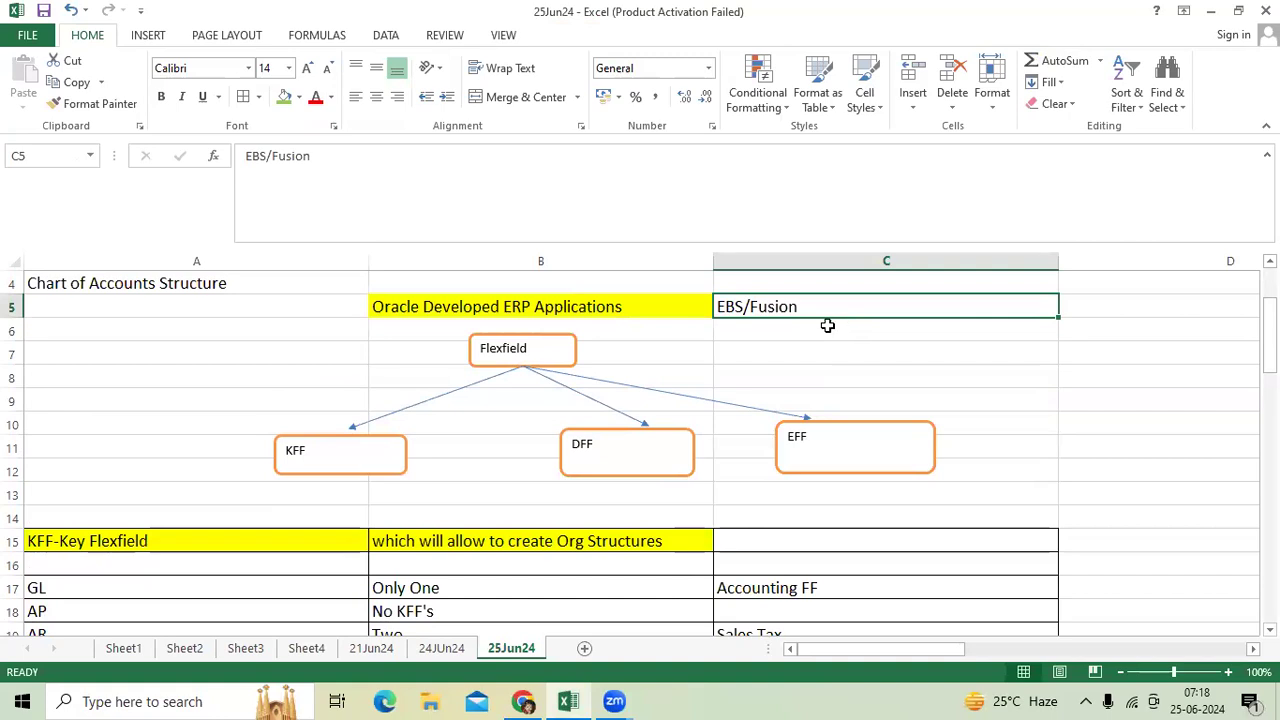
pyautogui.moveTo(536, 348)
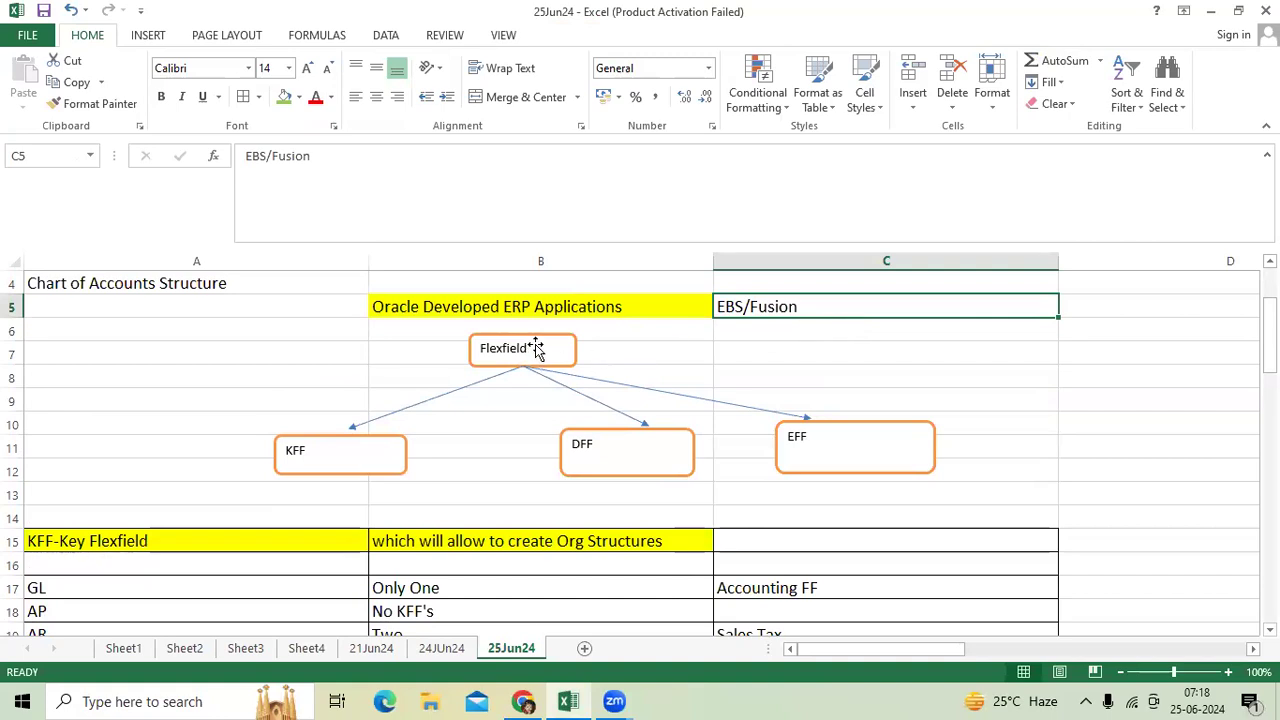
pyautogui.click(522, 348)
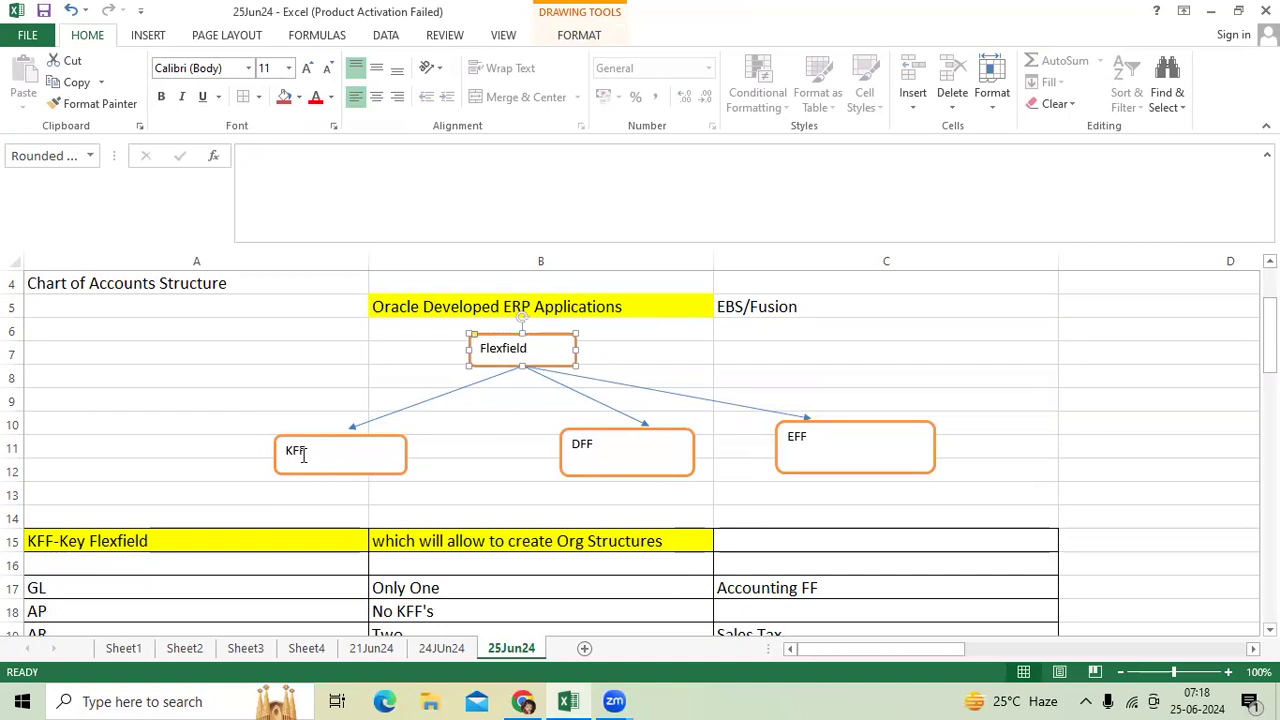
pyautogui.click(628, 452)
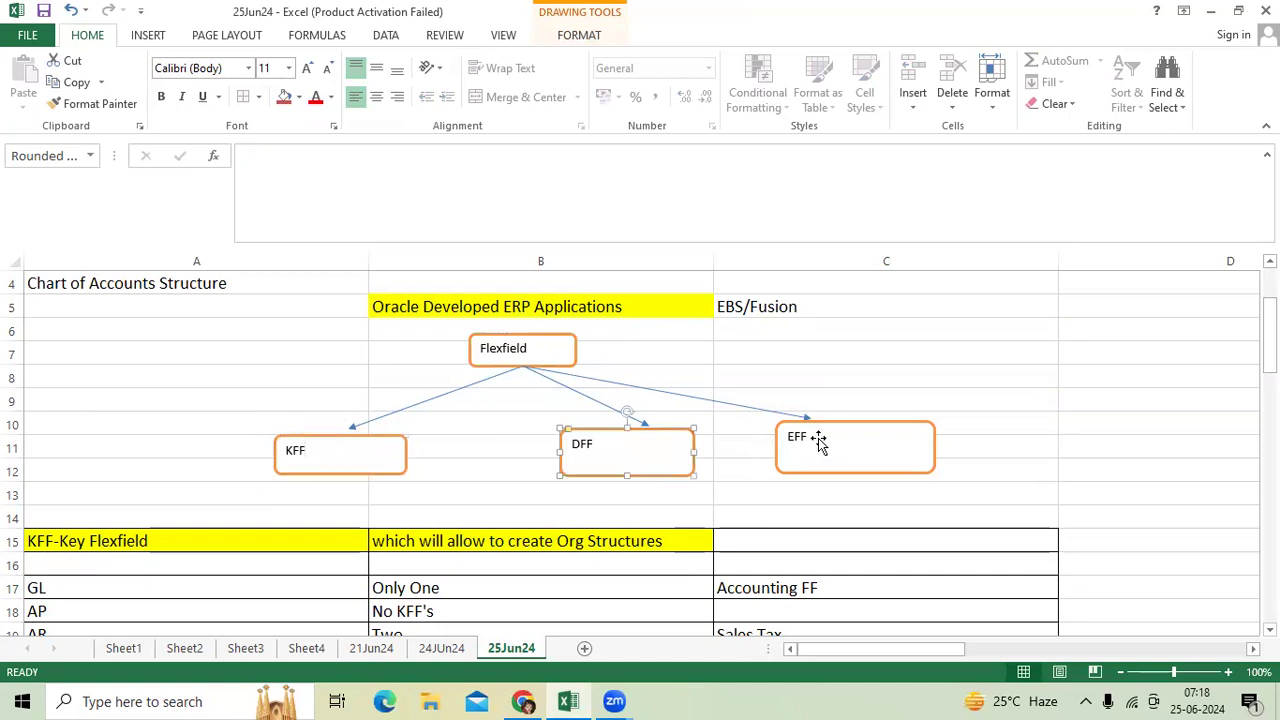
pyautogui.scroll(-3)
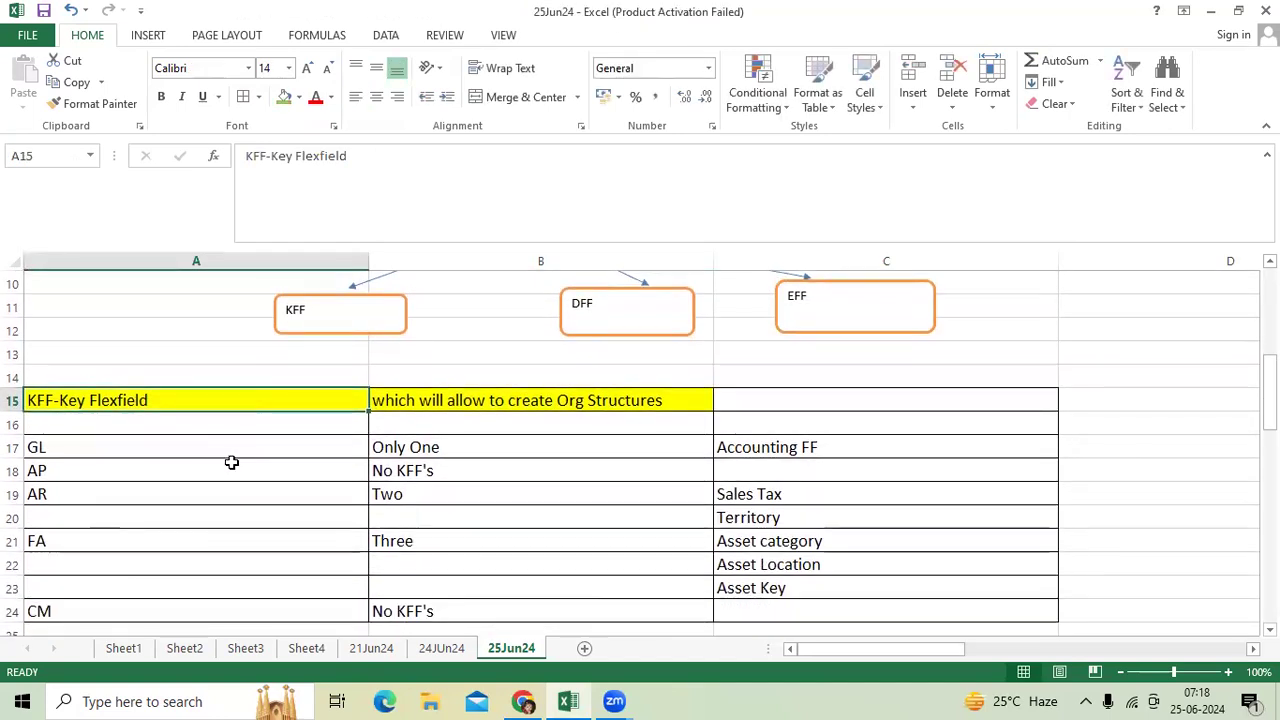
pyautogui.click(516, 400)
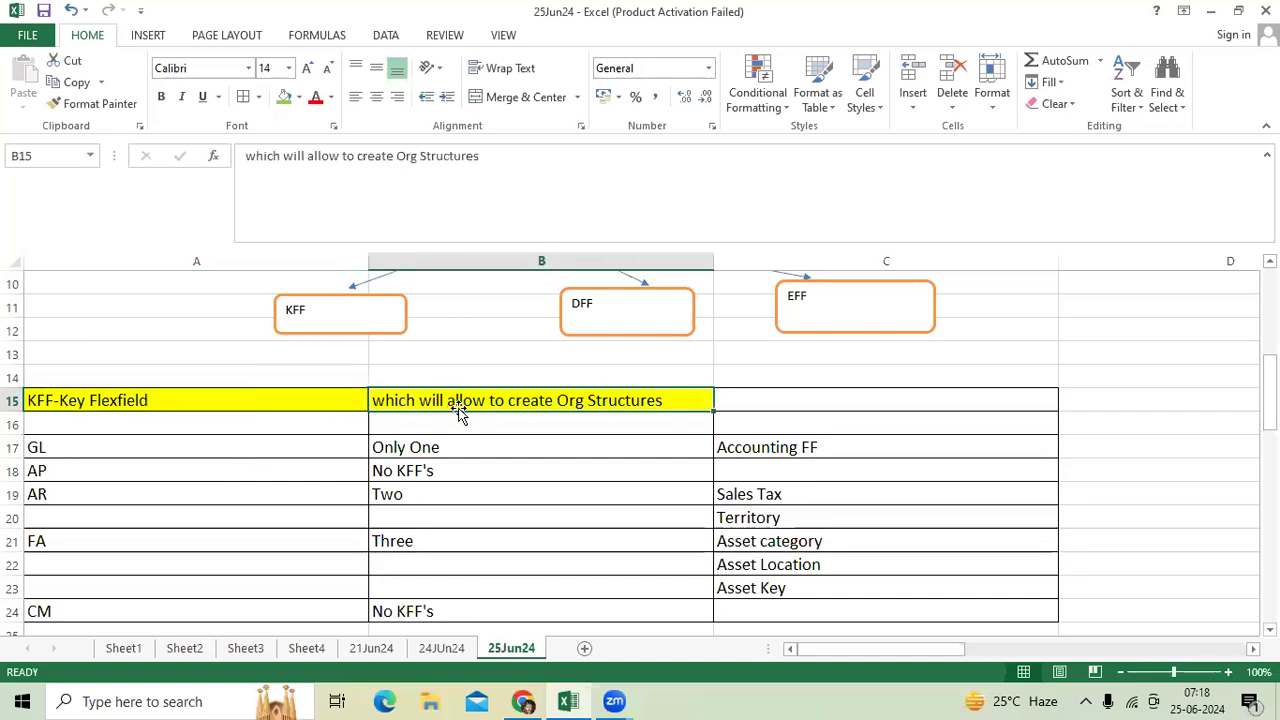
pyautogui.moveTo(528, 418)
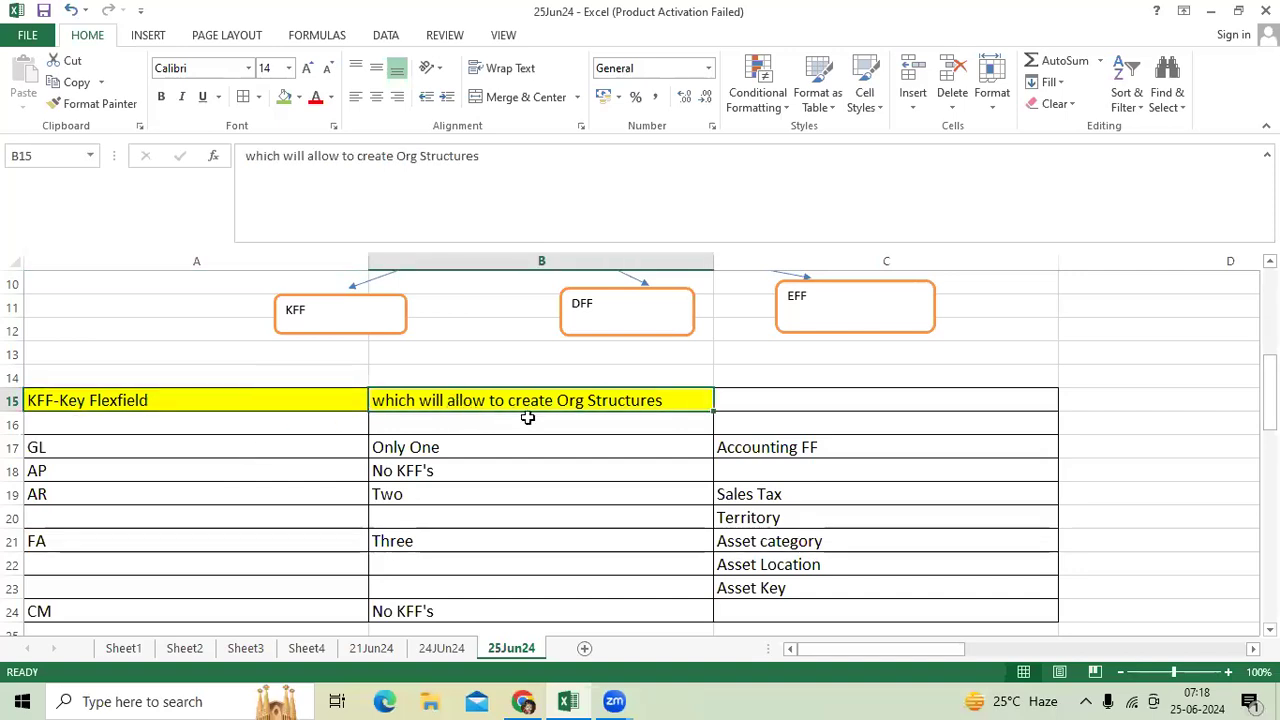
pyautogui.moveTo(538, 414)
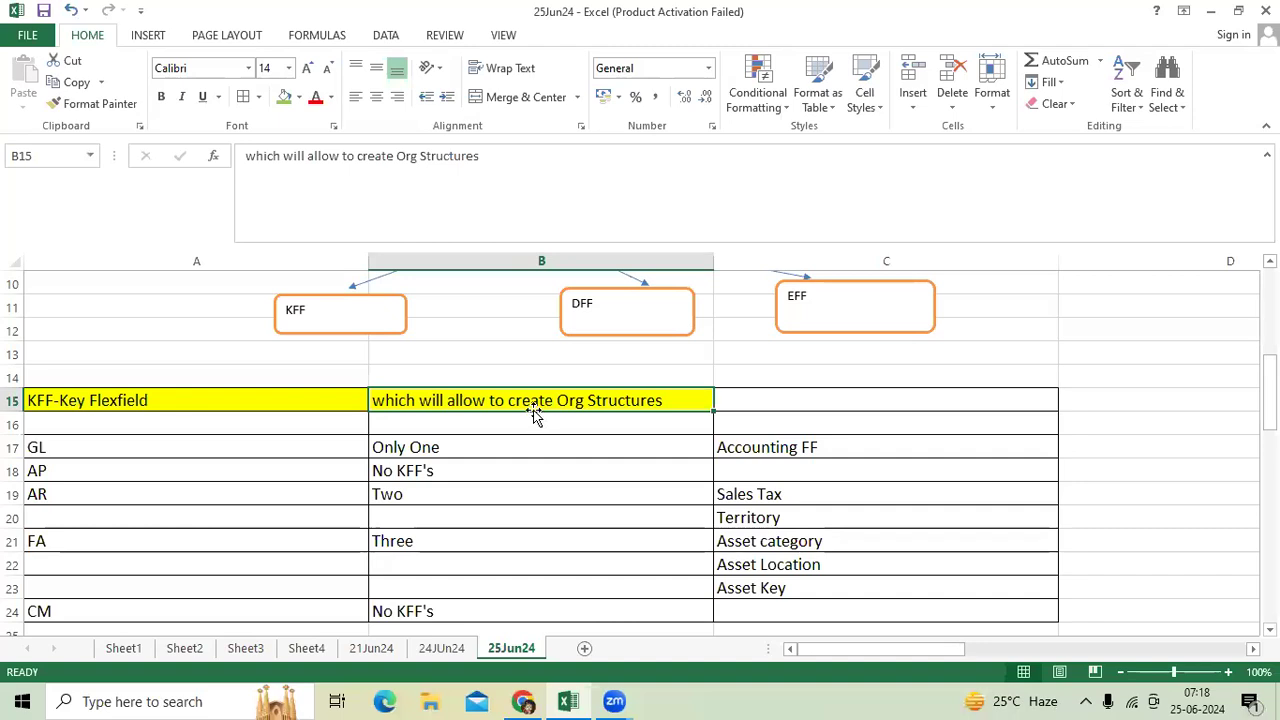
pyautogui.scroll(-3)
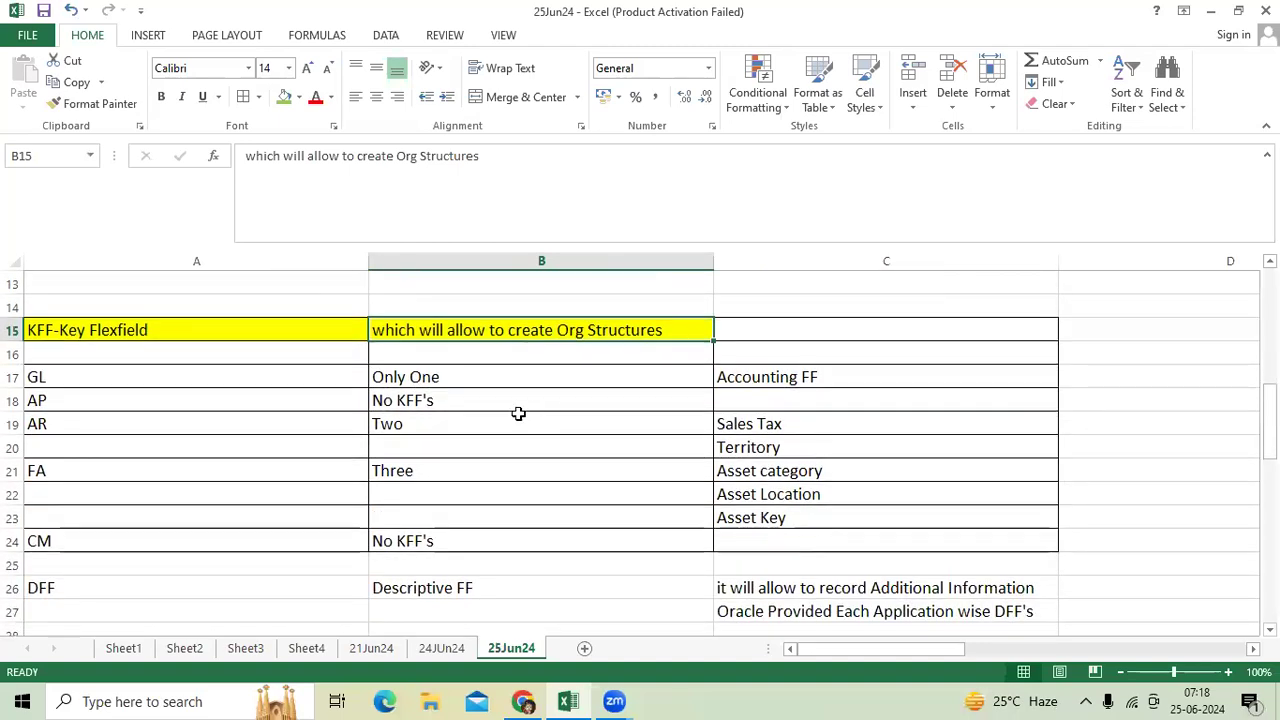
pyautogui.moveTo(202, 380)
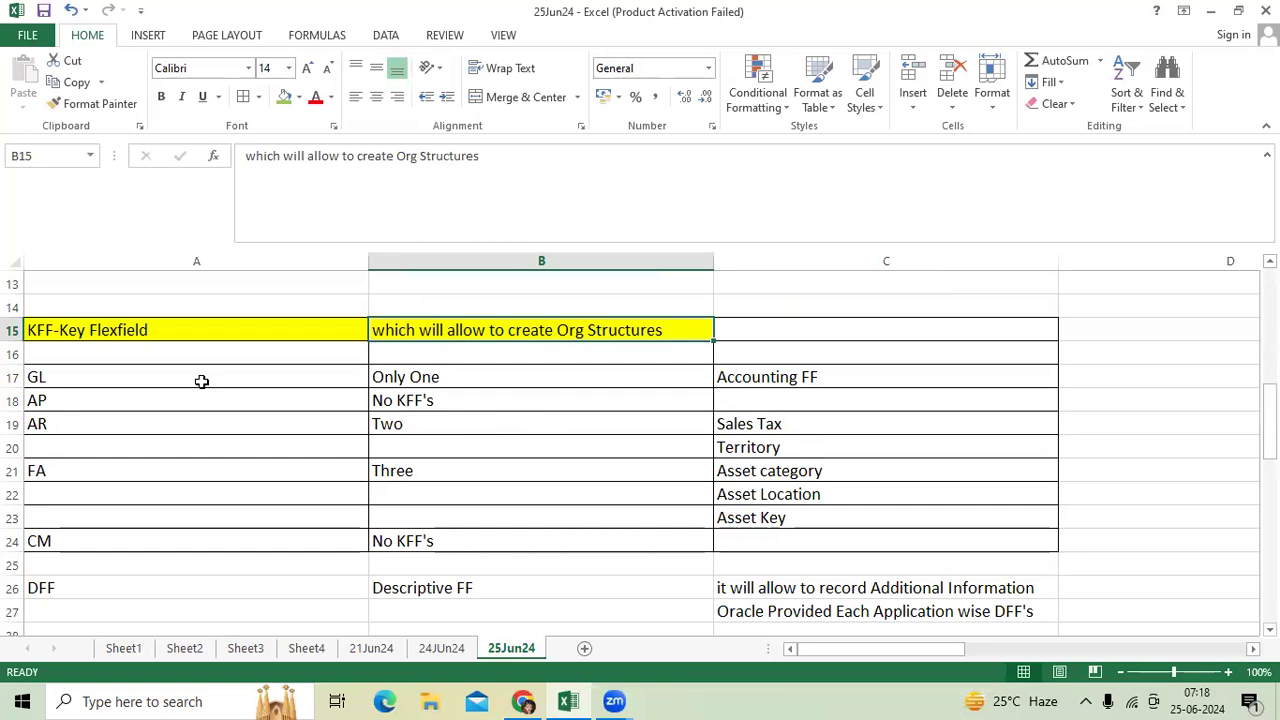
pyautogui.click(886, 376)
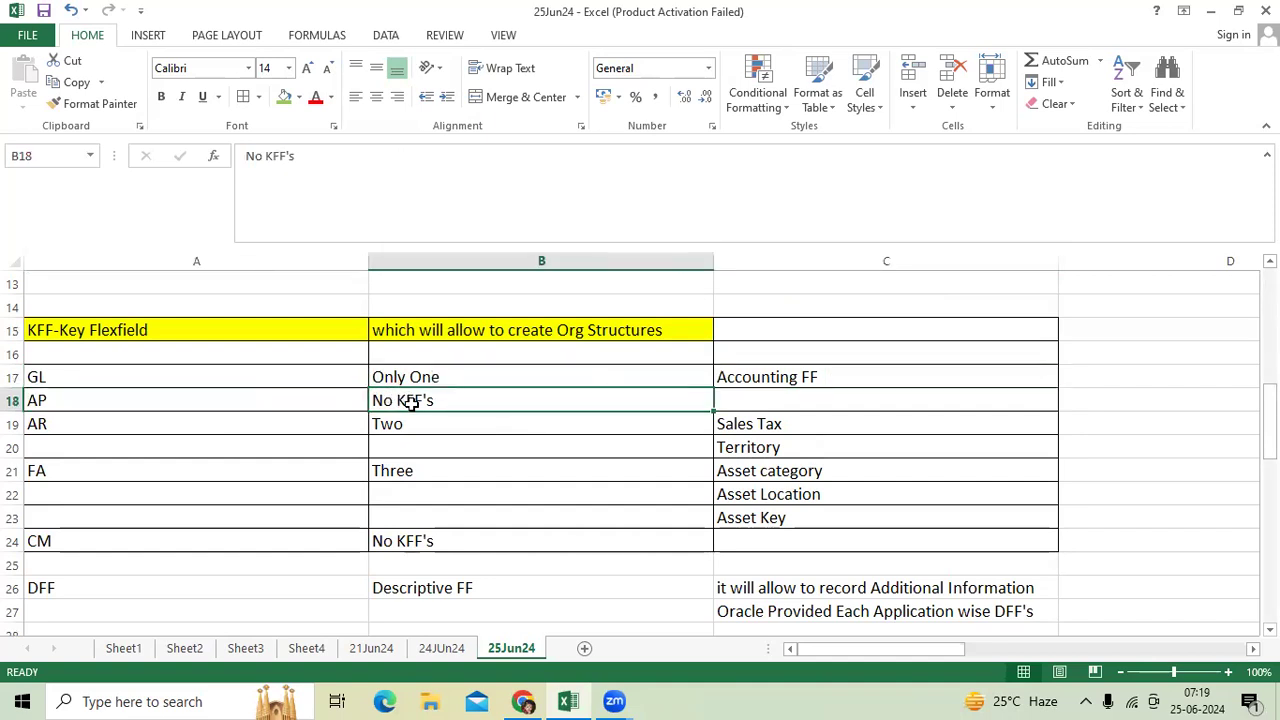
pyautogui.click(410, 424)
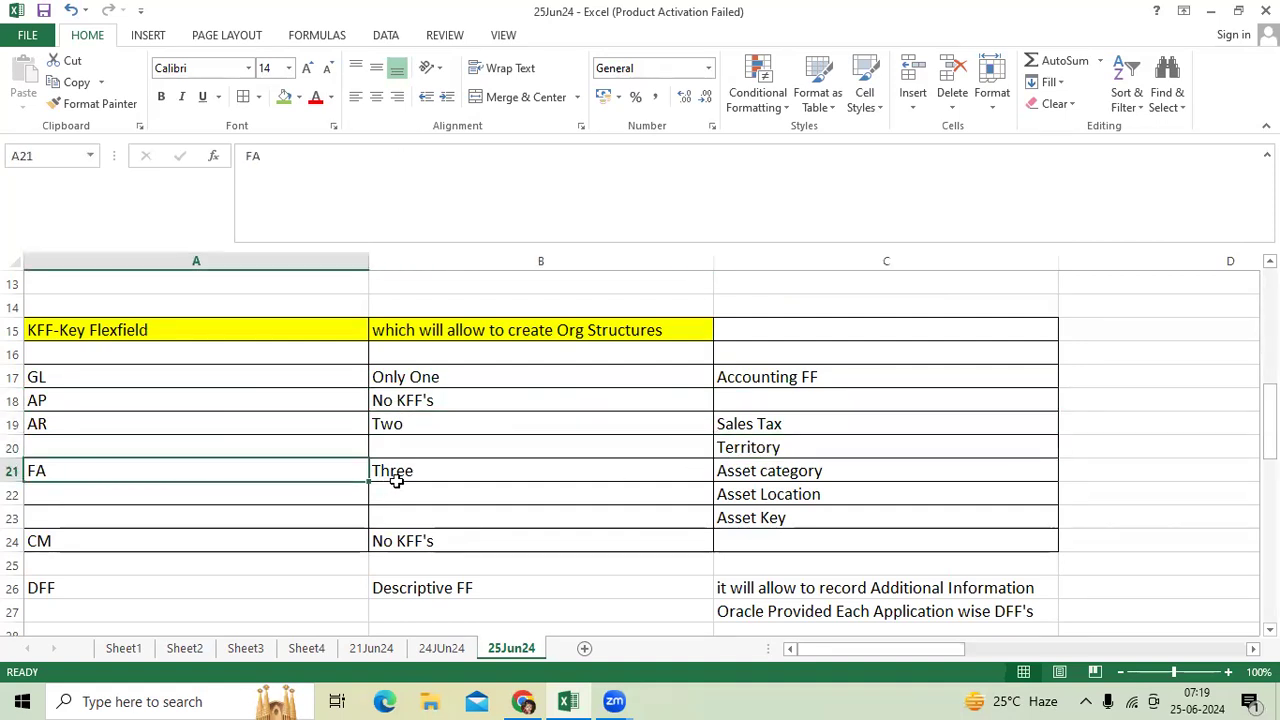
pyautogui.click(540, 470)
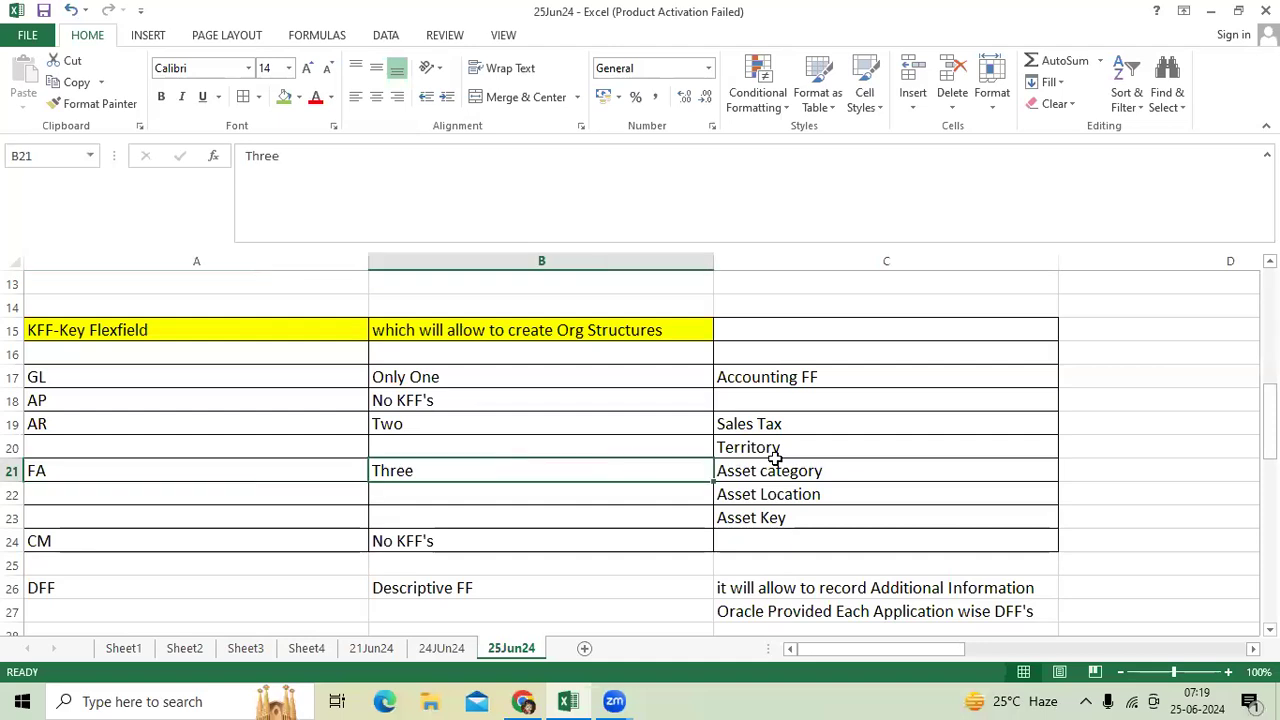
pyautogui.click(810, 494)
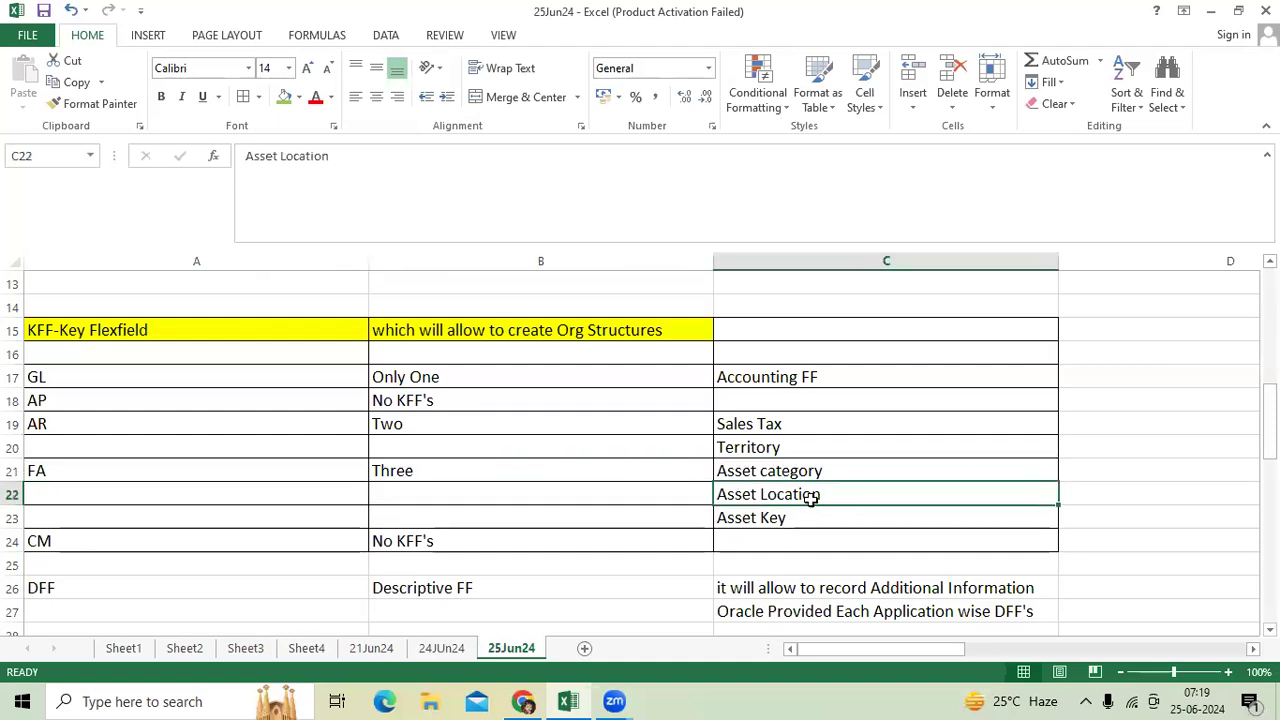
pyautogui.click(884, 516)
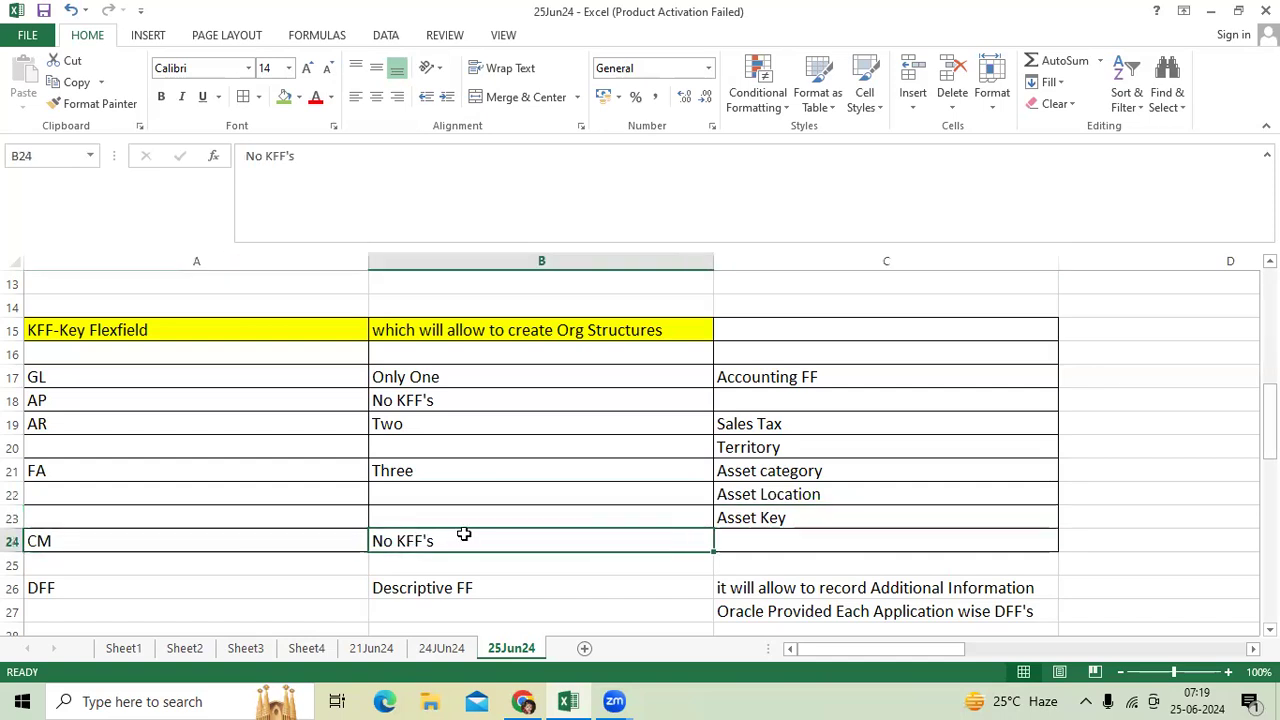
pyautogui.moveTo(508, 422)
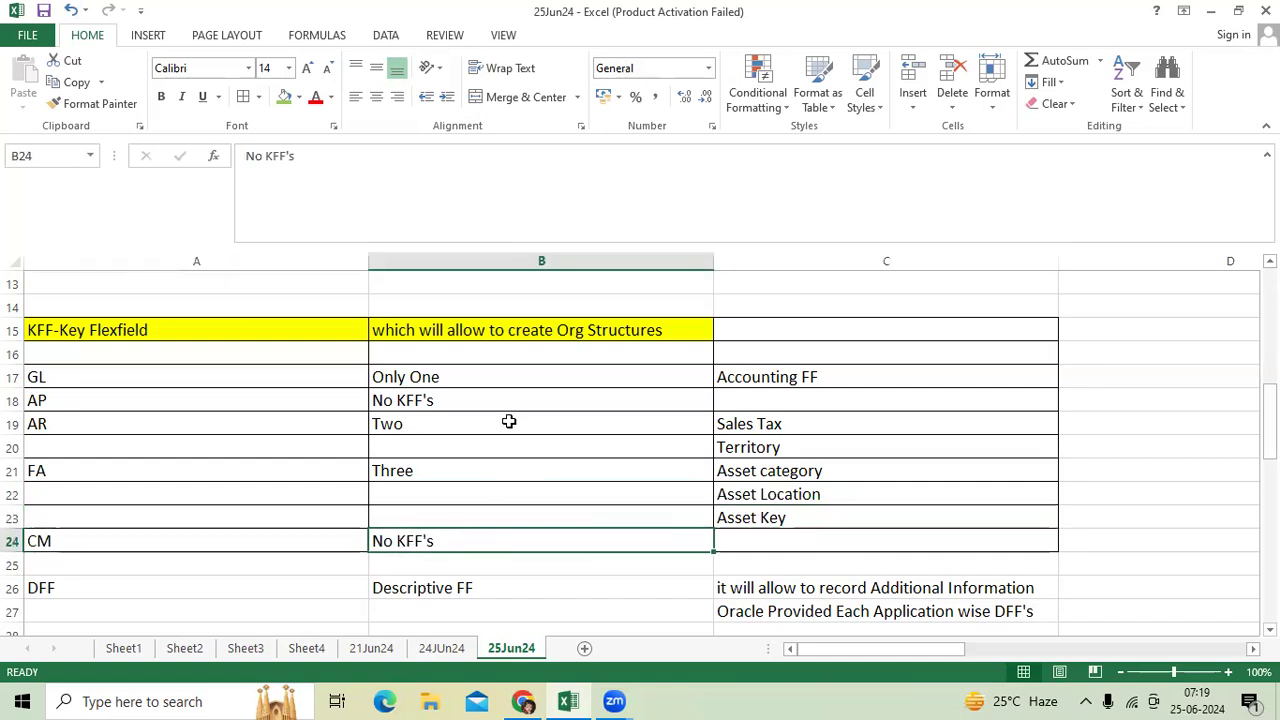
pyautogui.moveTo(556, 406)
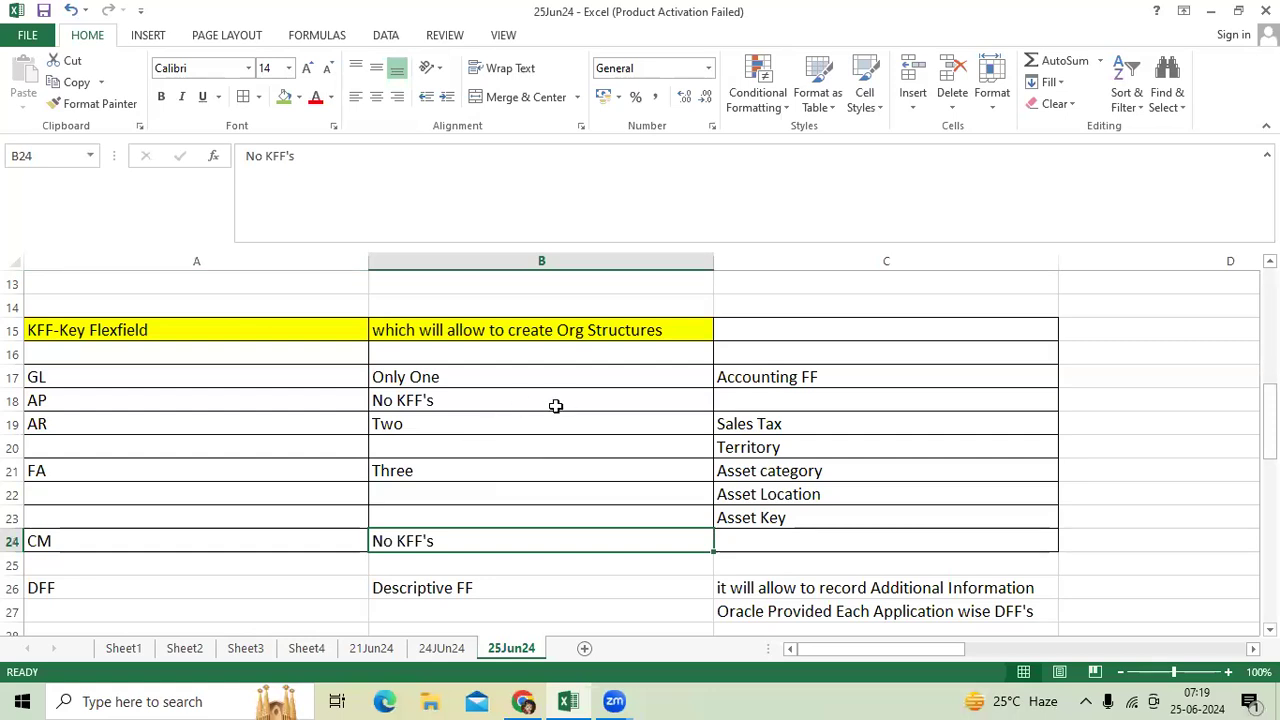
pyautogui.moveTo(556, 388)
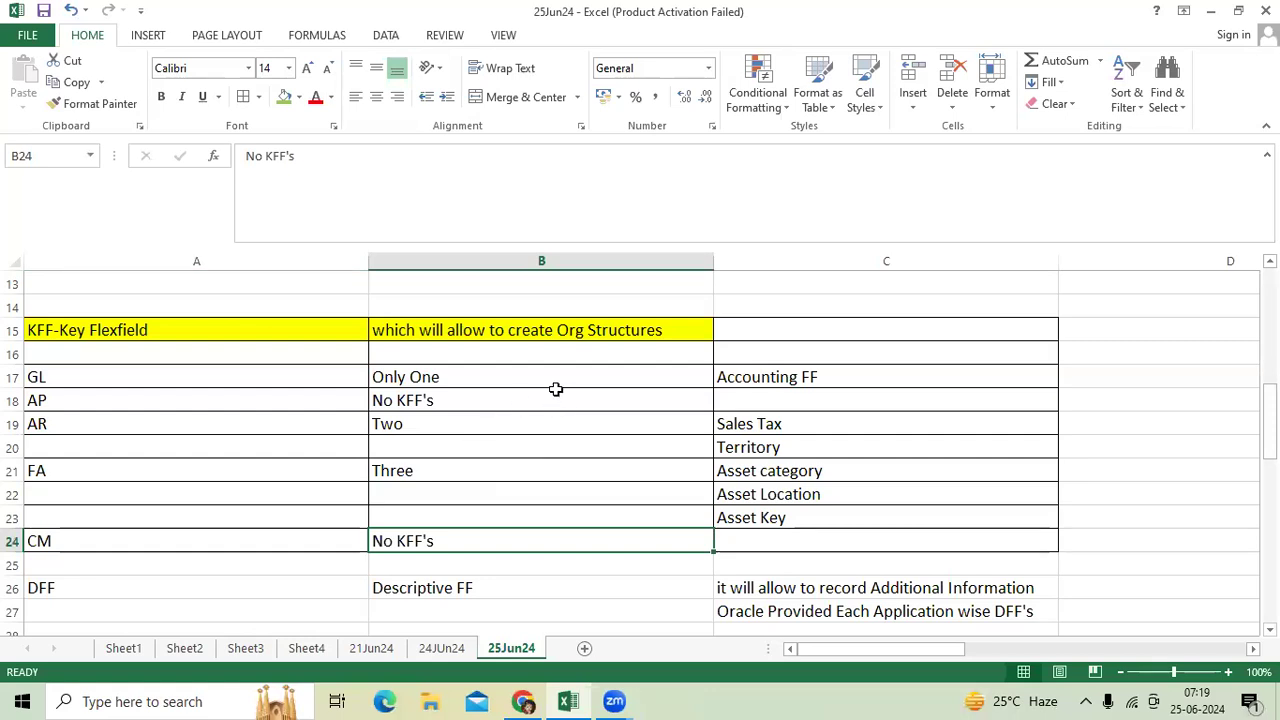
pyautogui.moveTo(504, 380)
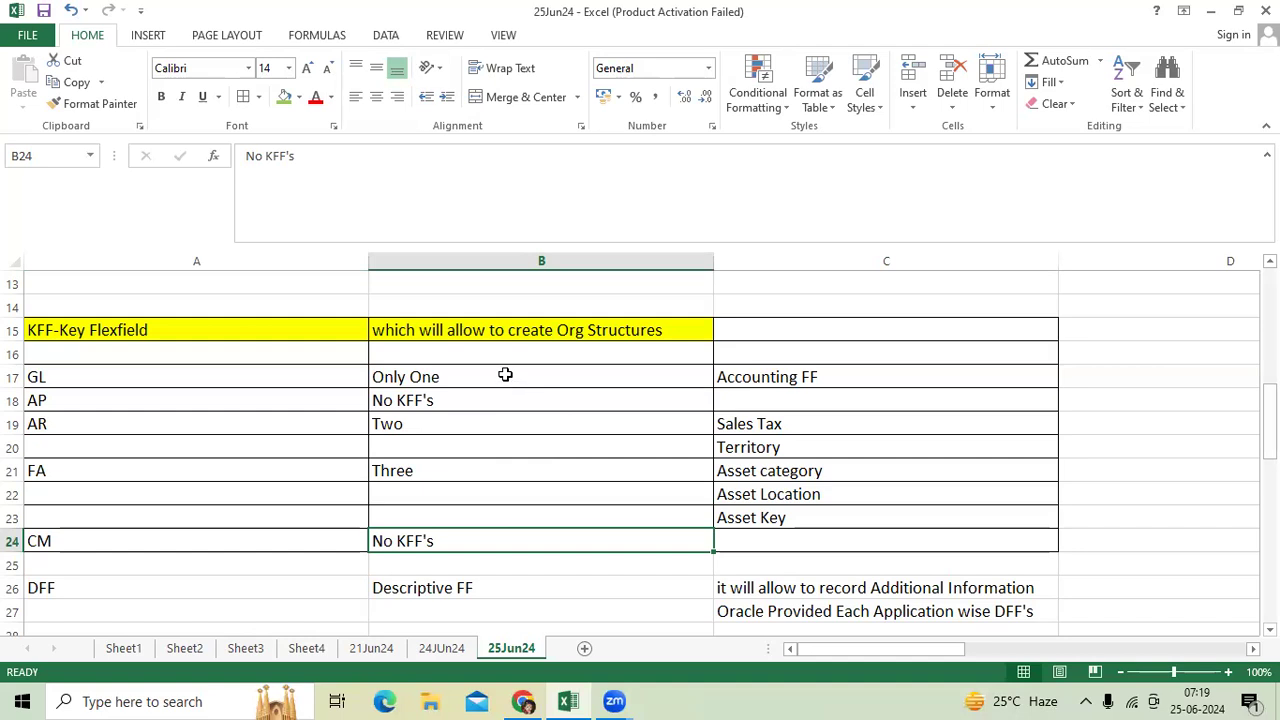
pyautogui.scroll(-3)
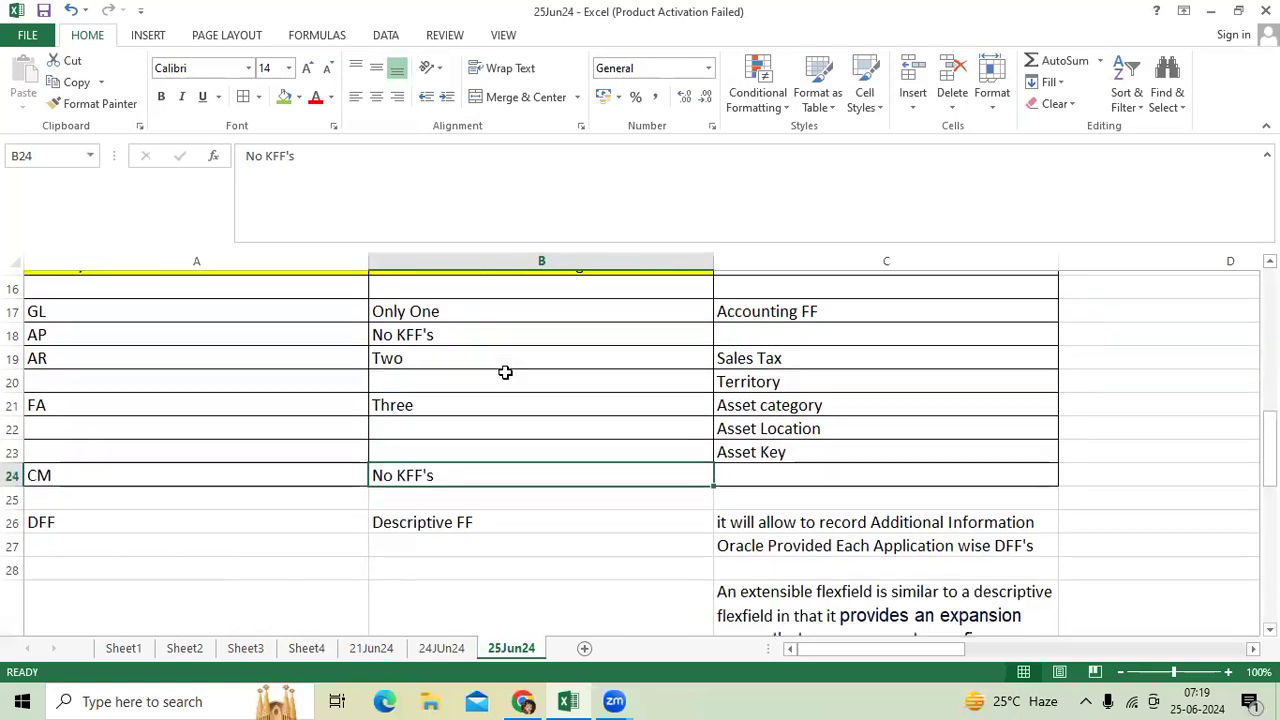
pyautogui.click(422, 516)
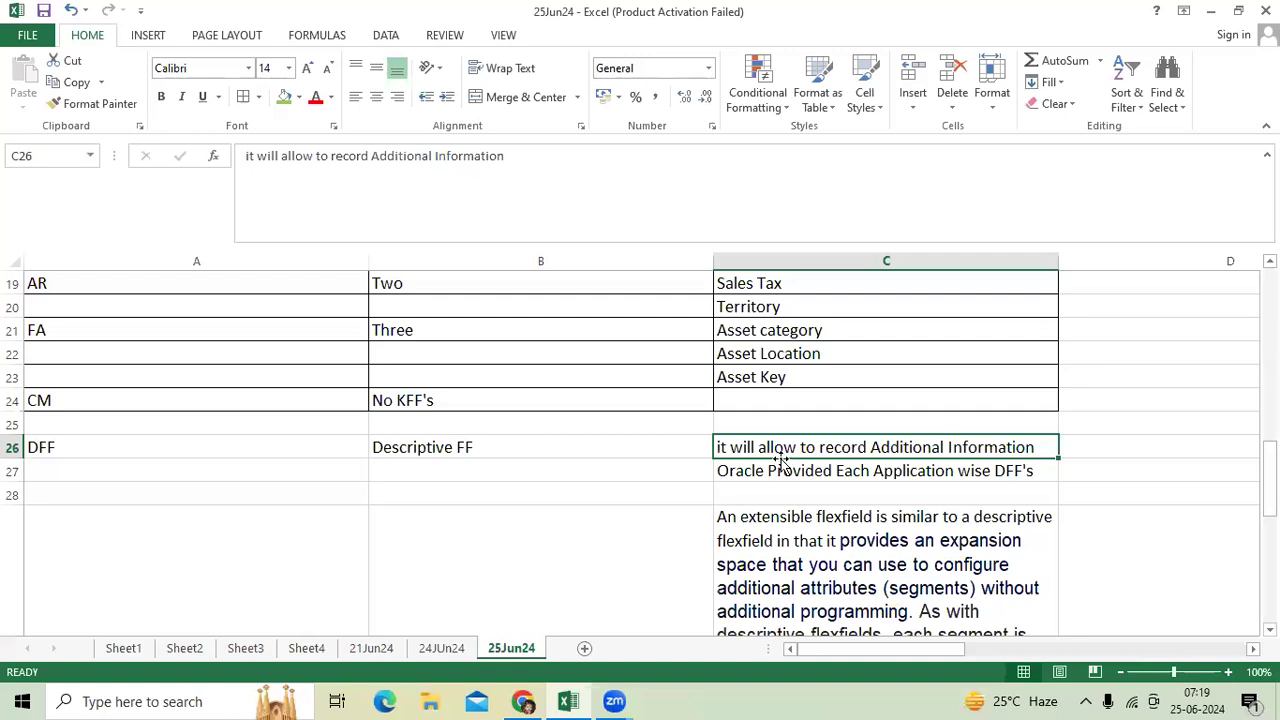
pyautogui.click(886, 470)
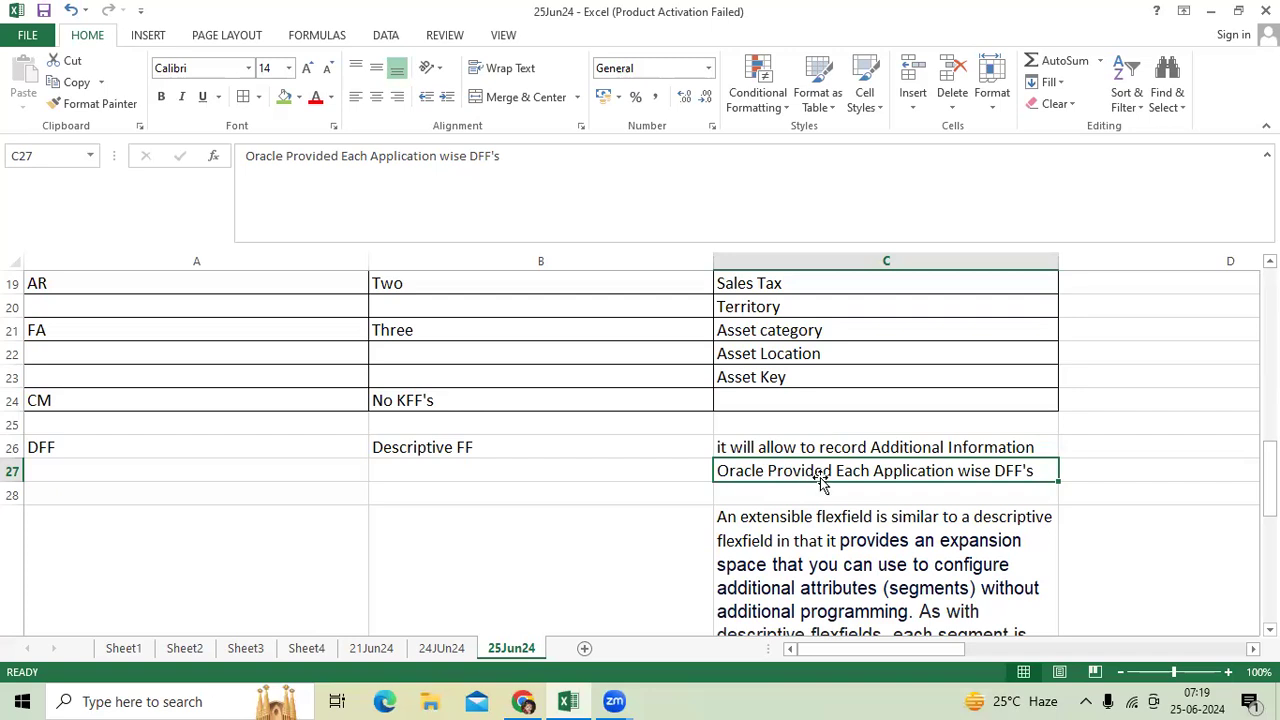
pyautogui.moveTo(824, 472)
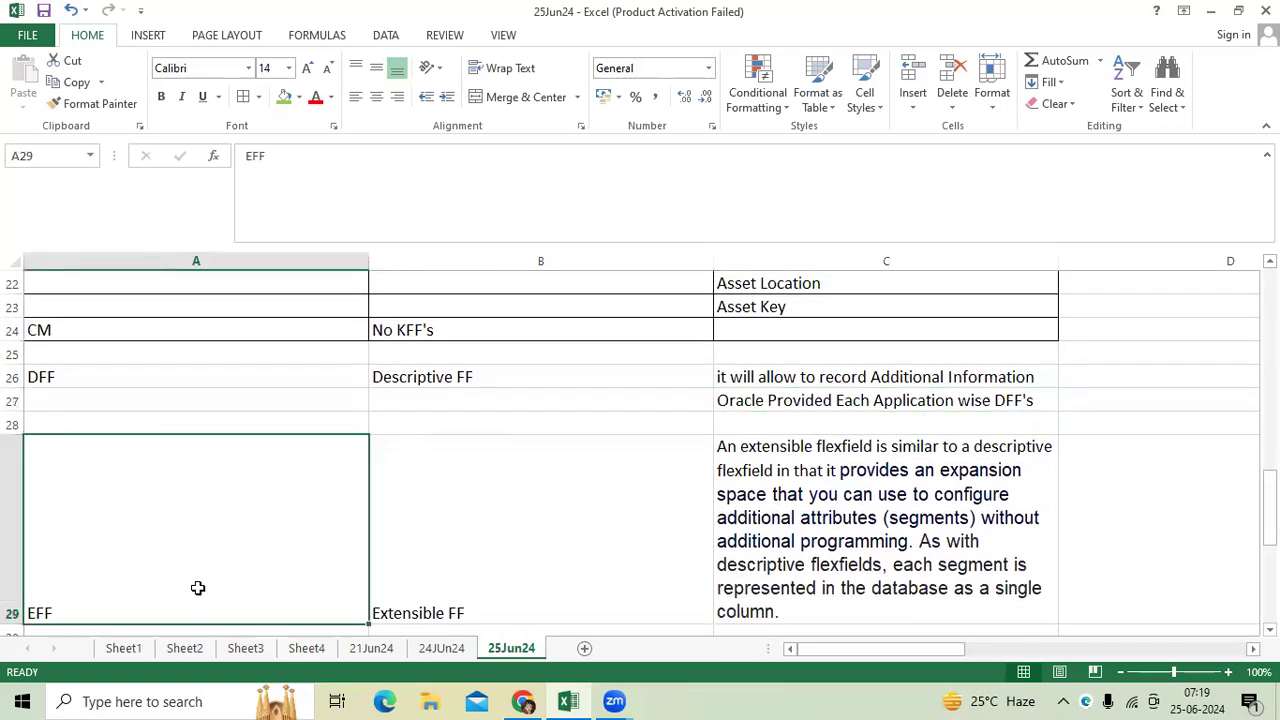
pyautogui.moveTo(240, 560)
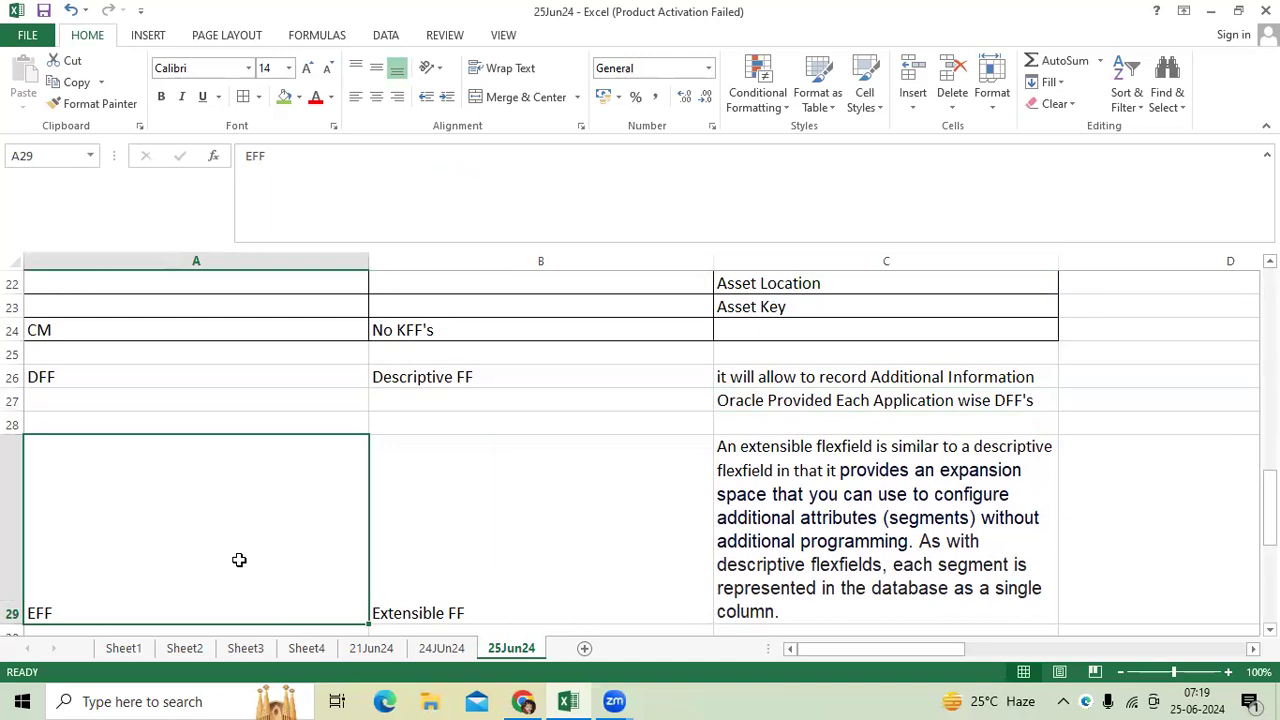
pyautogui.moveTo(796, 520)
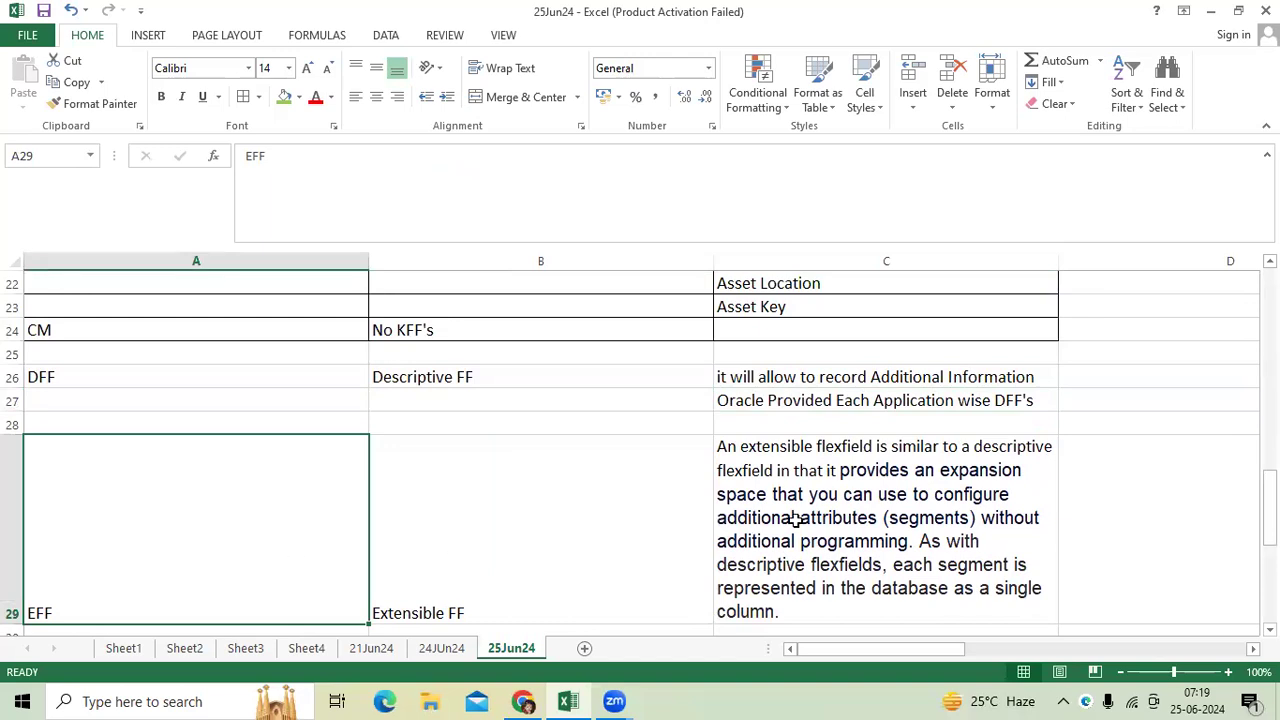
pyautogui.click(886, 530)
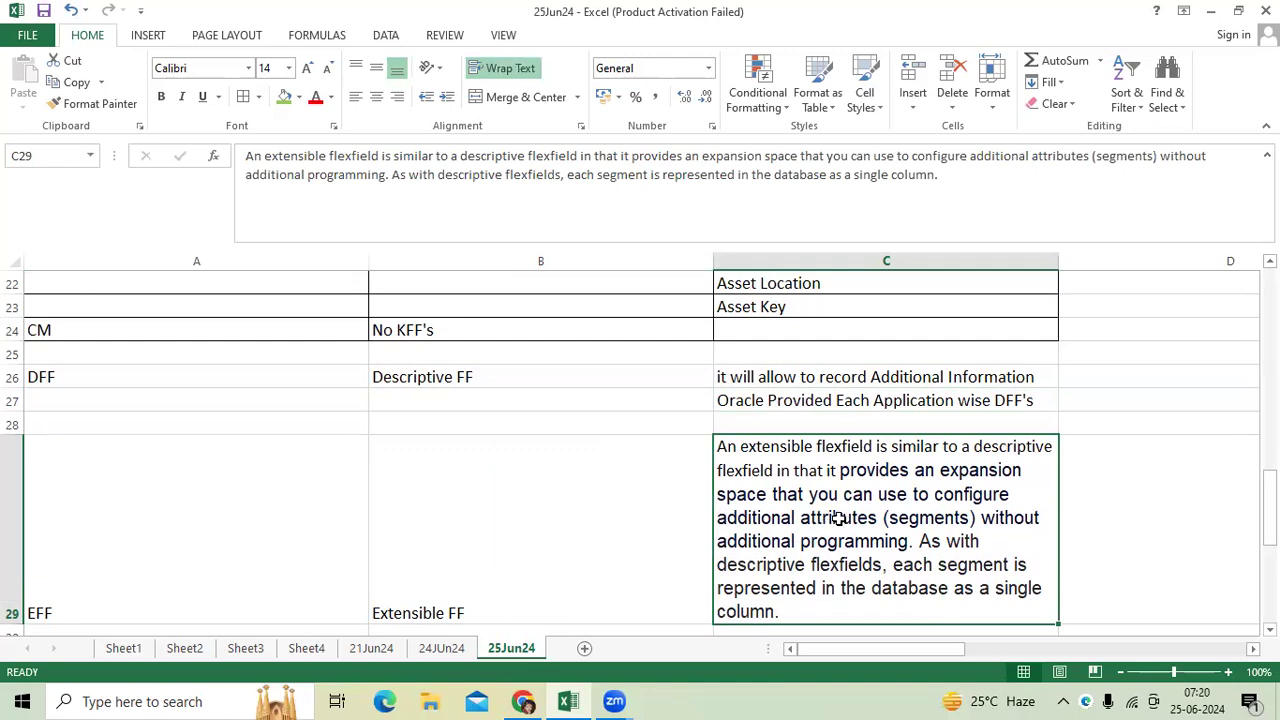
pyautogui.scroll(-3)
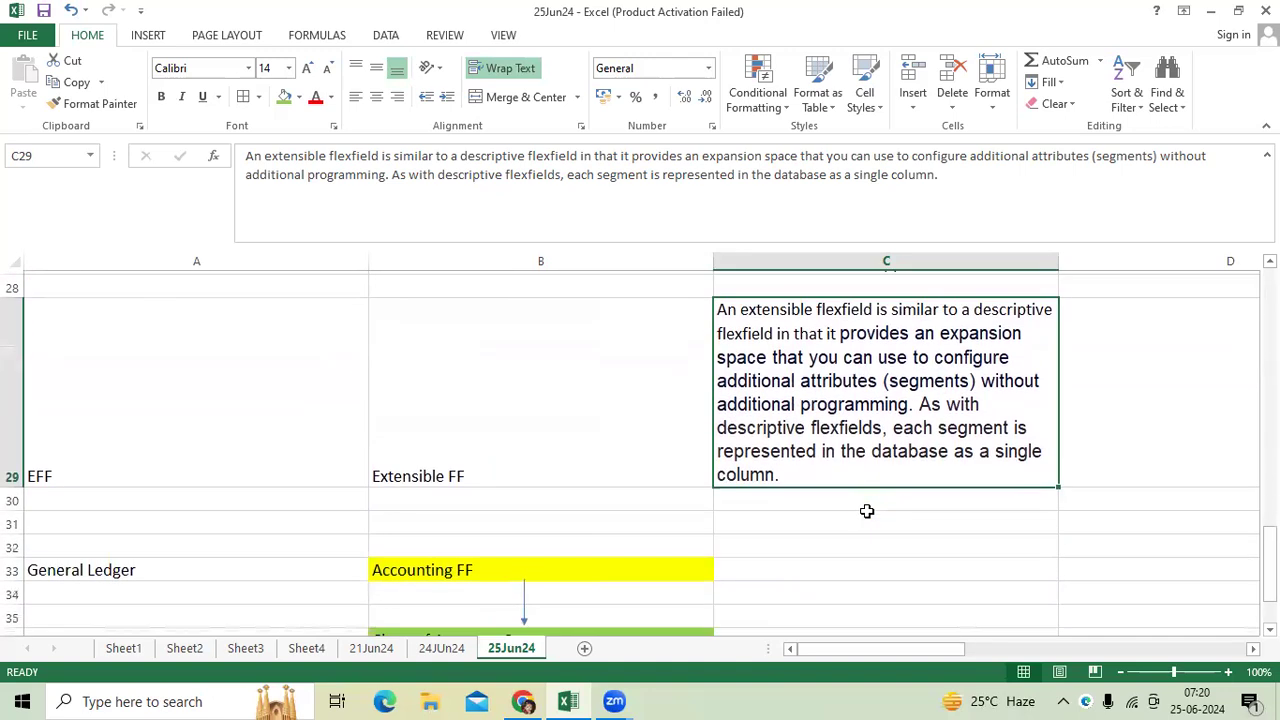
pyautogui.scroll(-3)
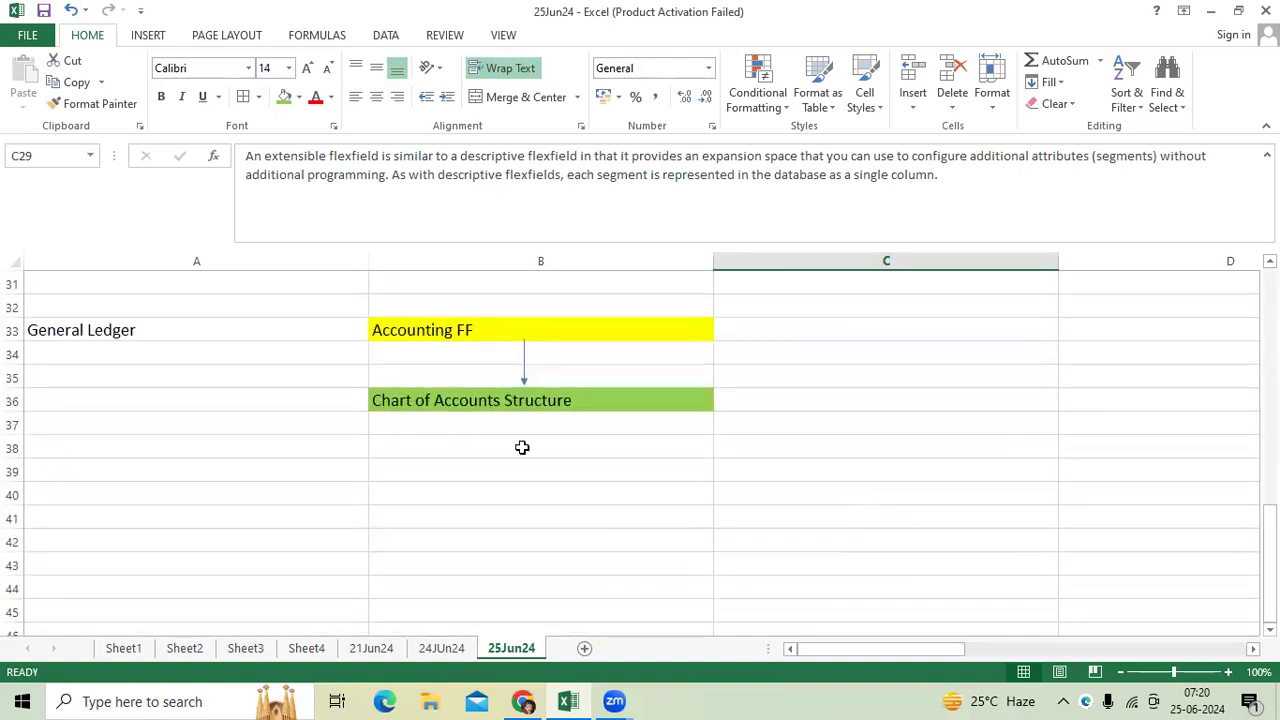
pyautogui.click(540, 328)
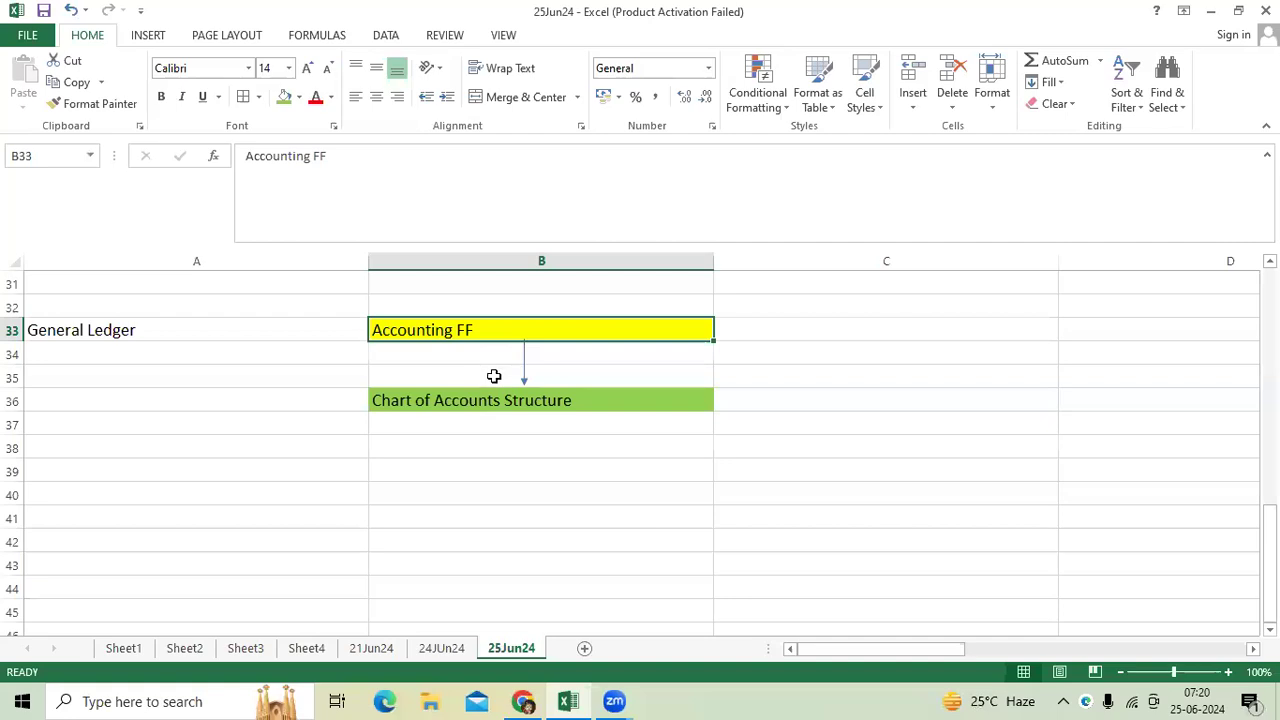
pyautogui.moveTo(500, 370)
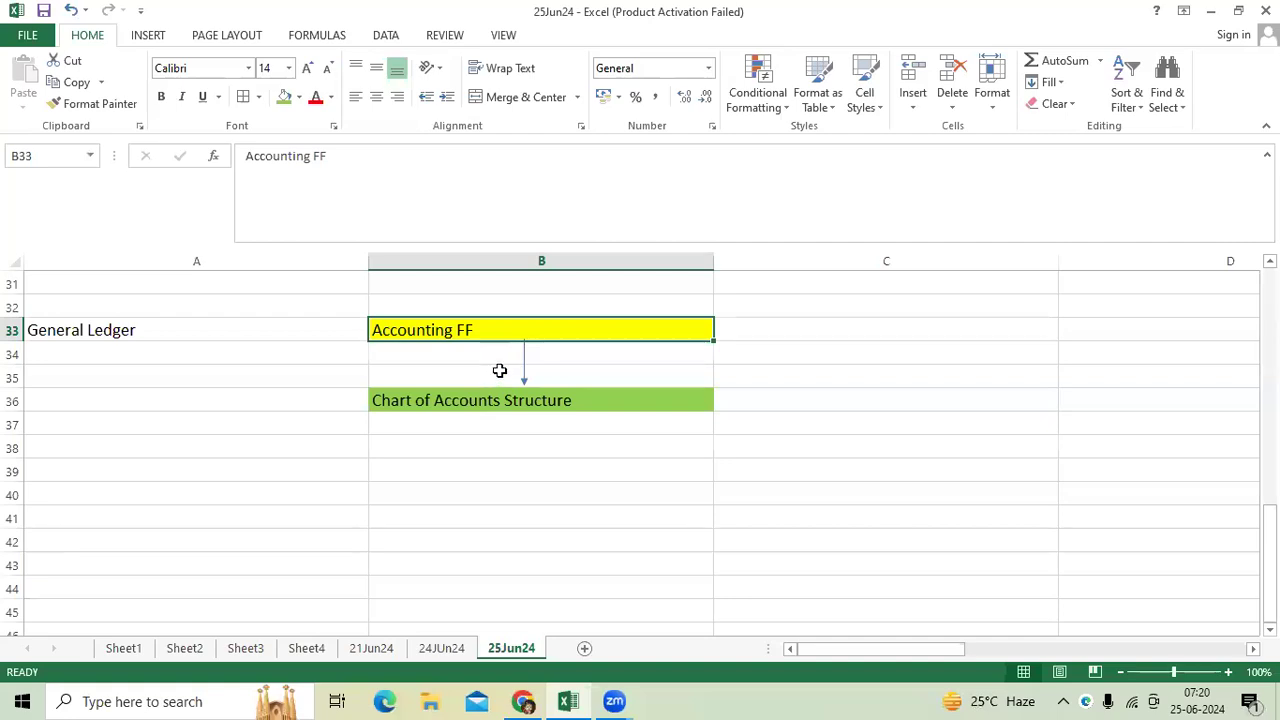
pyautogui.click(540, 400)
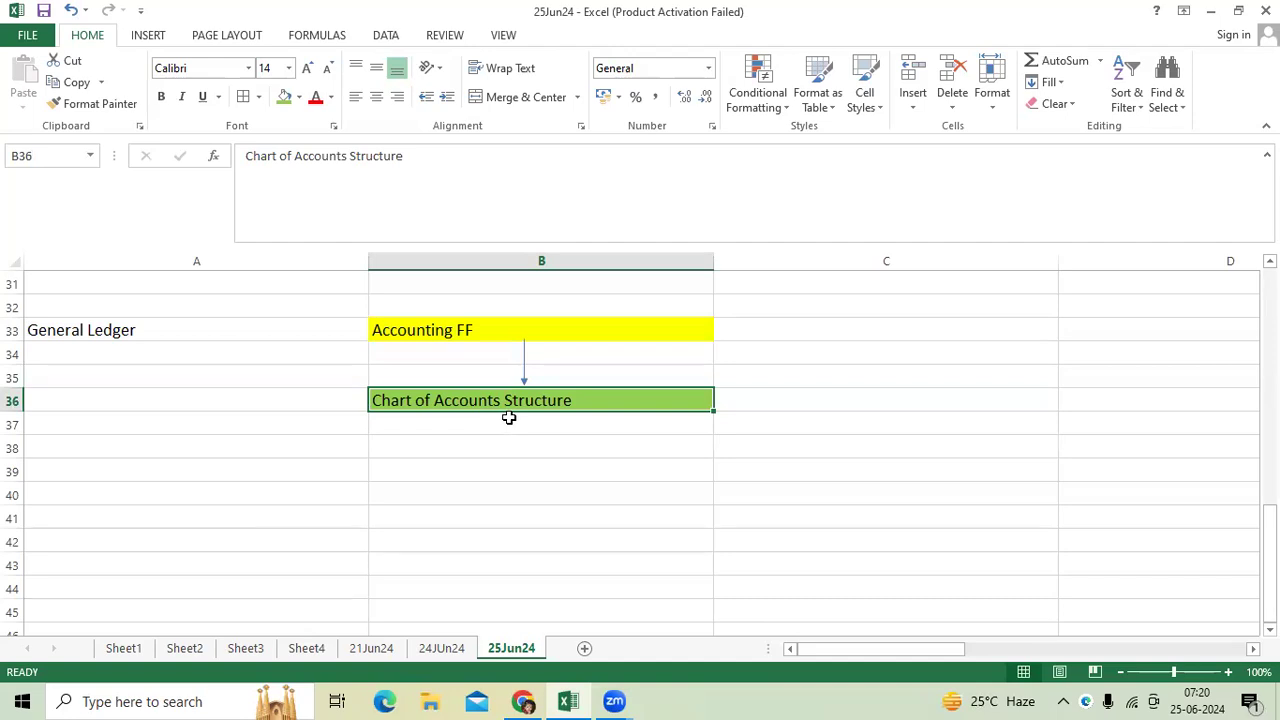
pyautogui.moveTo(512, 428)
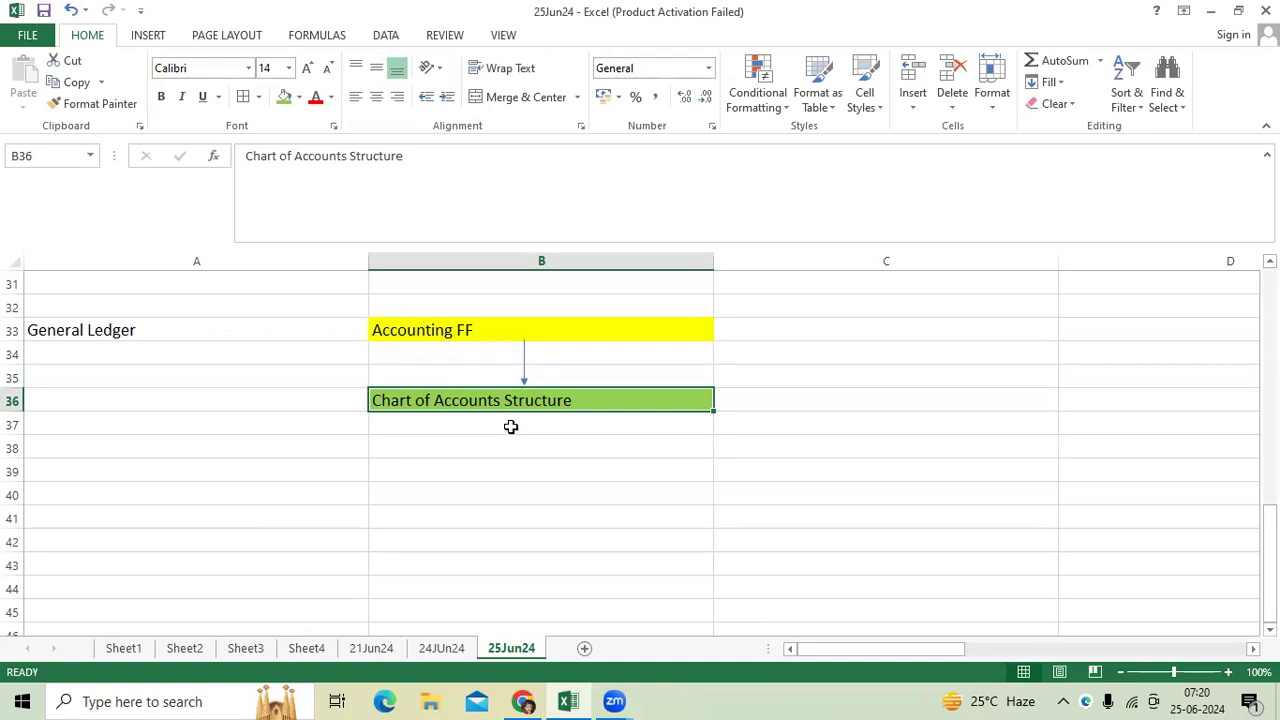